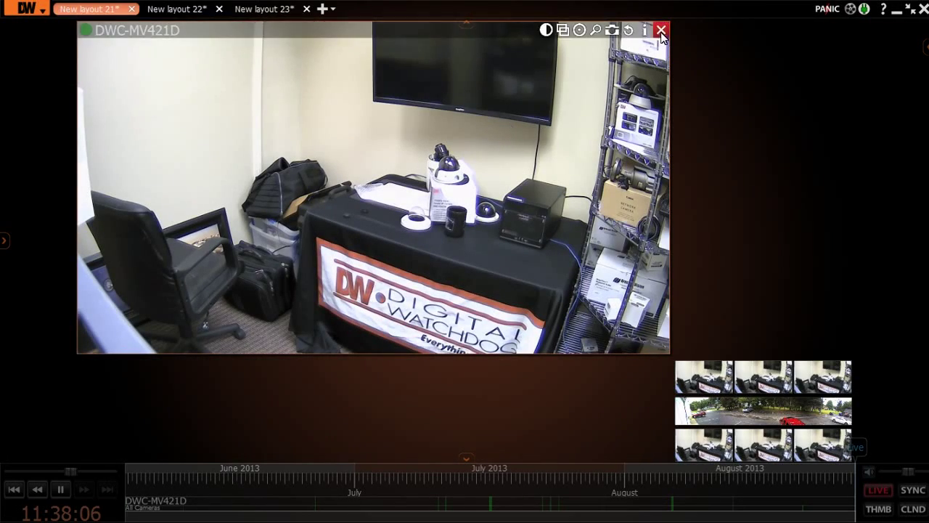
# Restore the maximized DWC-MV421D office camera back into the seven-view grid
pyautogui.click(661, 29)
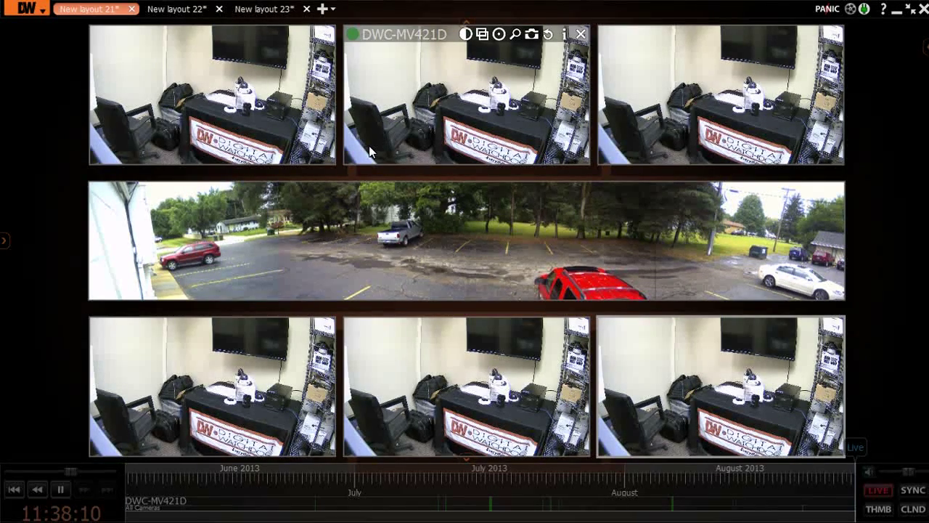
pyautogui.click(174, 9)
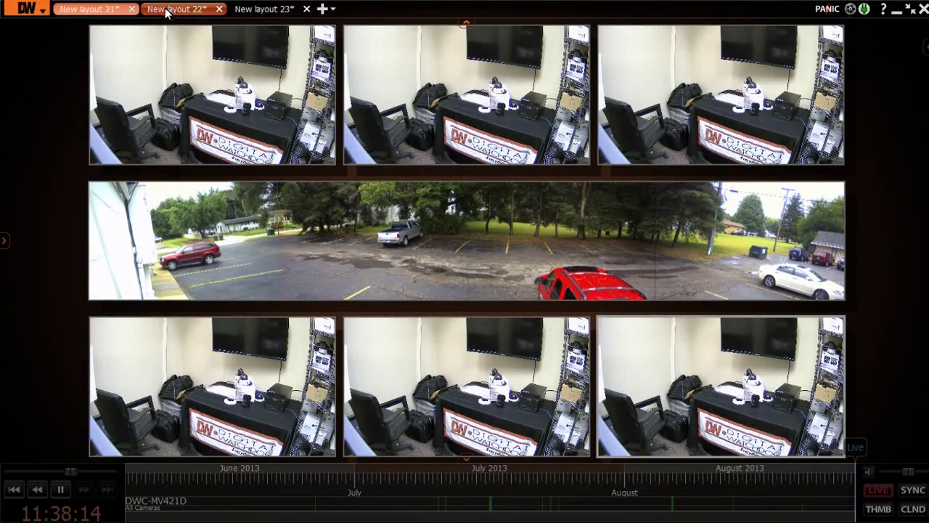
pyautogui.click(174, 8)
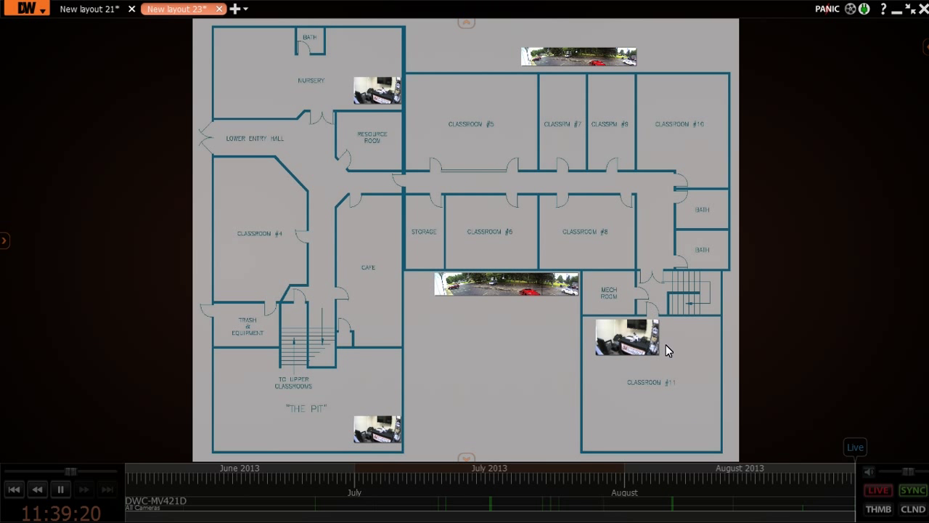
# Enlarge the office camera view over the Nursery room on the floor plan
pyautogui.click(627, 337)
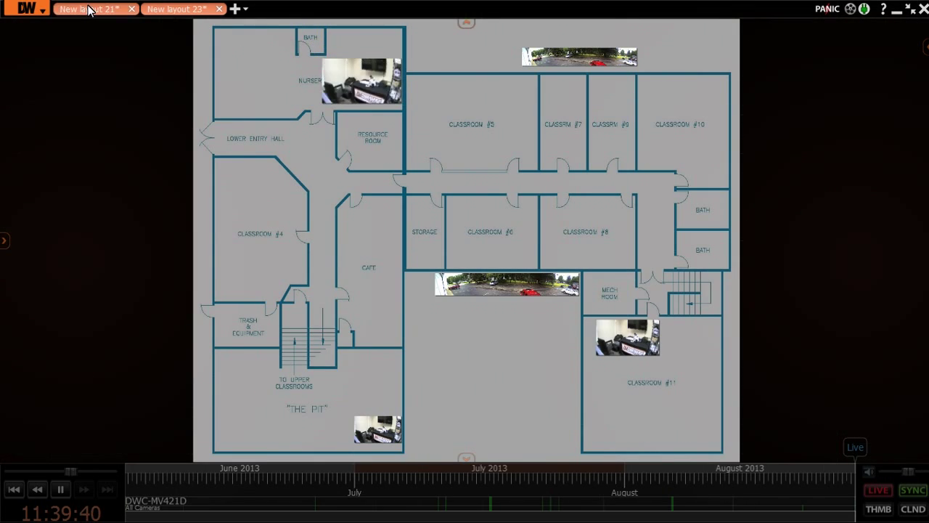
# Switch back to the New layout 21 grid and enlarge the top-right office camera
pyautogui.click(87, 8)
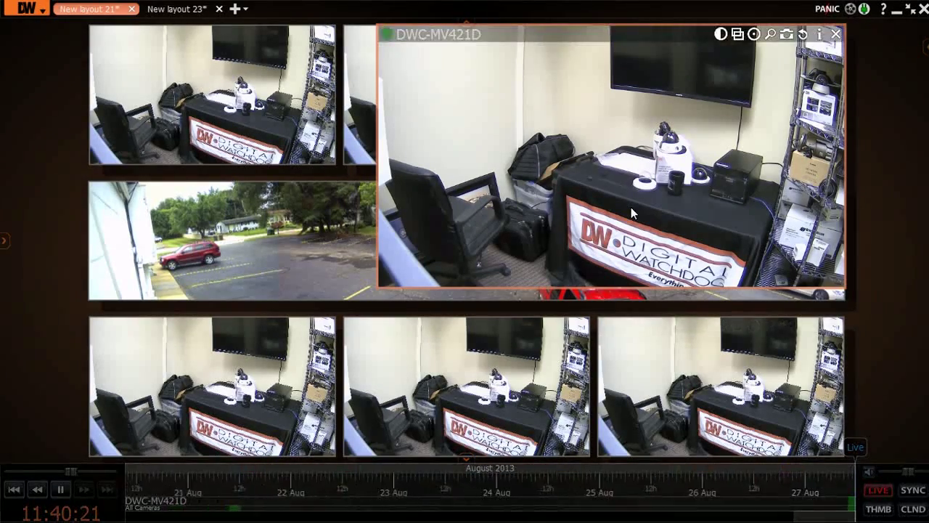
# Return the enlarged camera to its cell and cue 6 August 2013 11:21 with timeline thumbnails
pyautogui.click(836, 33)
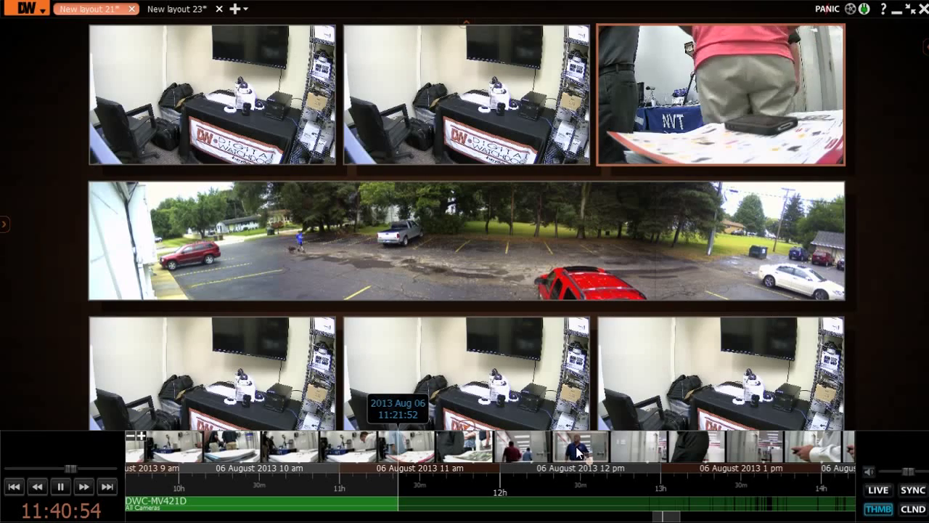
# Enlarge the top-left office camera and jump its timeline to 27 August 2013
pyautogui.click(588, 443)
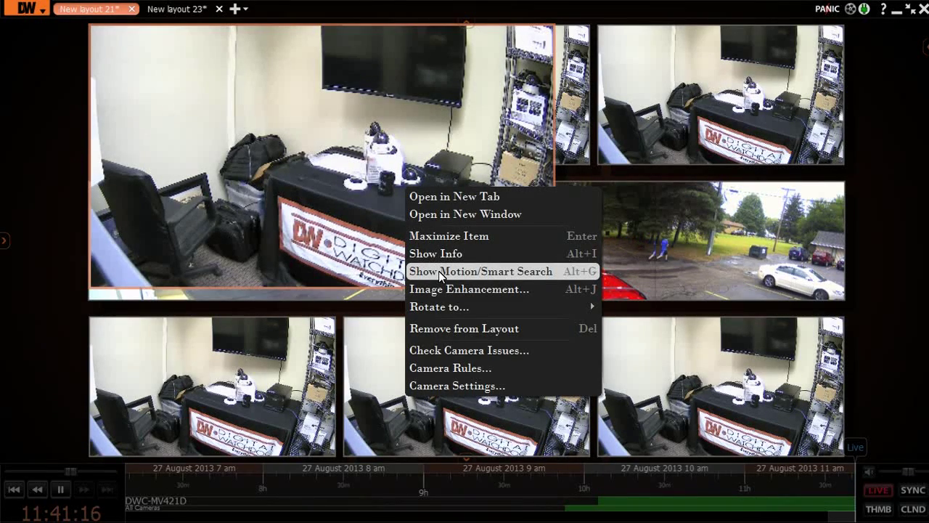
# Enable Motion/Smart Search over the desk area and select the range around 11:01
pyautogui.click(479, 272)
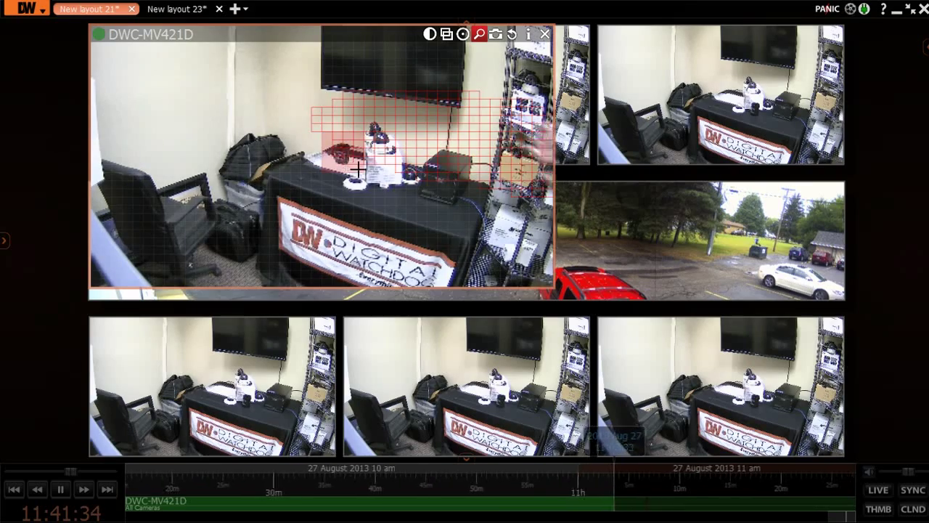
pyautogui.moveTo(492, 401)
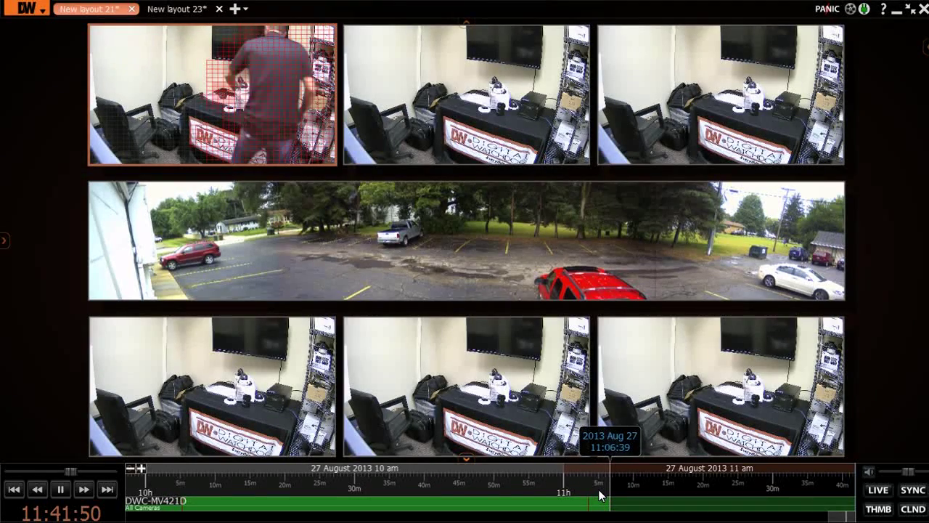
pyautogui.click(60, 488)
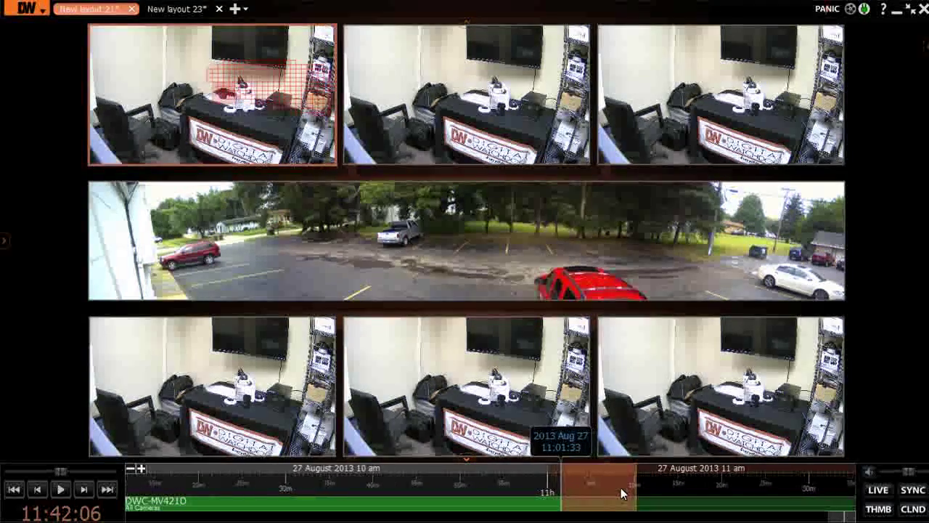
# Export the selected 11:01 range, choosing AVI (*.avi) as the file type
pyautogui.rightClick(621, 492)
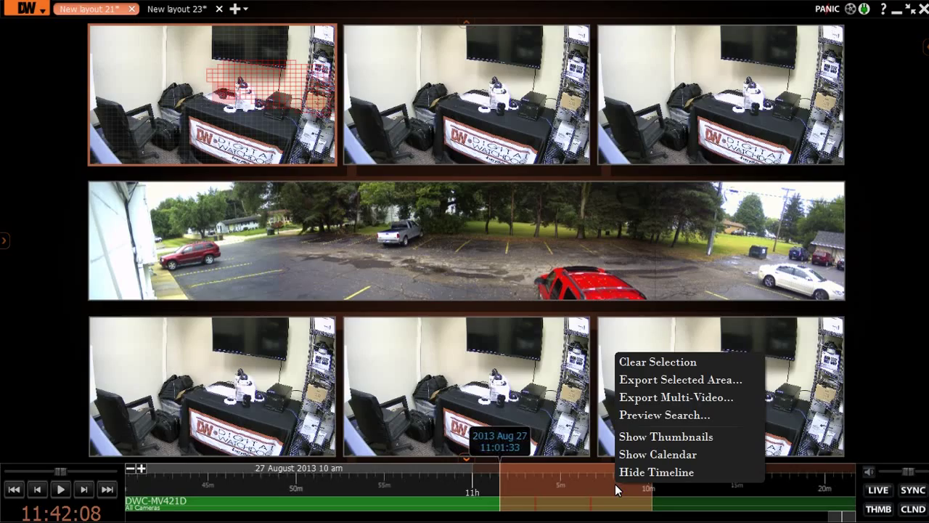
pyautogui.moveTo(670, 379)
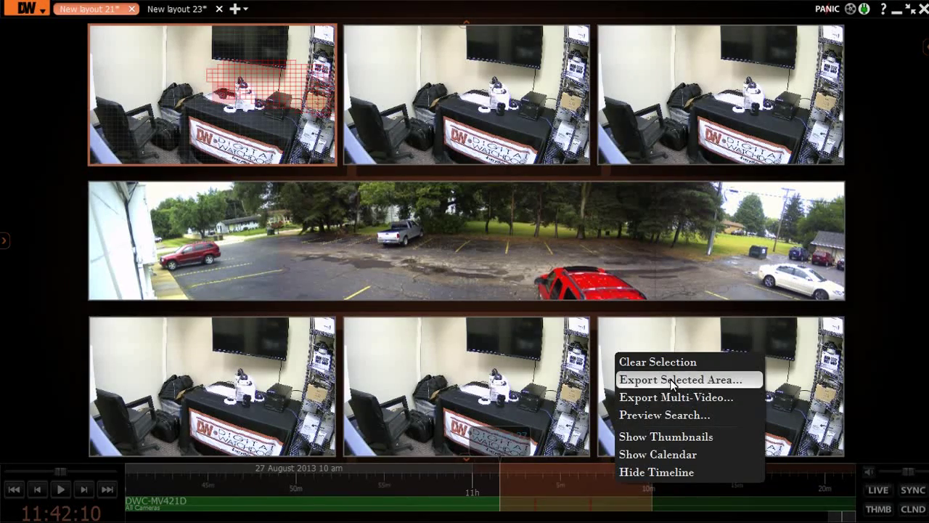
pyautogui.click(676, 379)
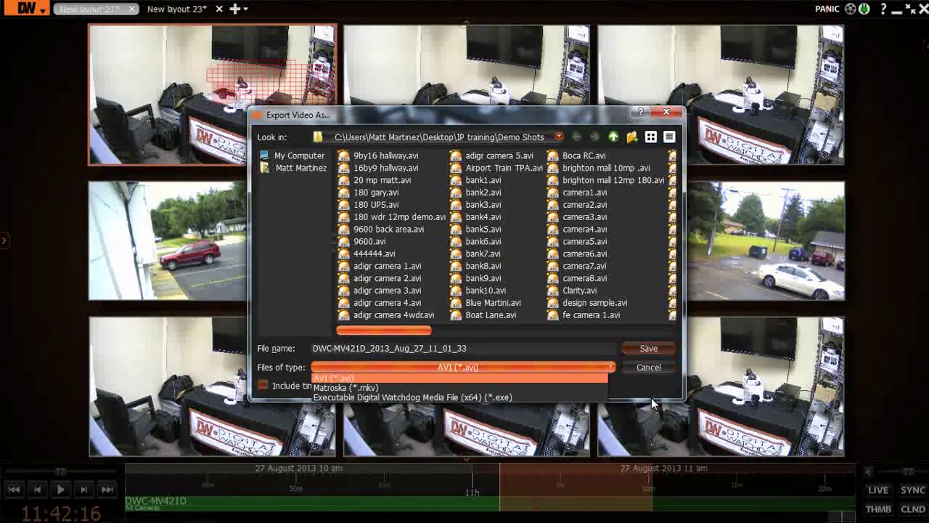
pyautogui.click(457, 377)
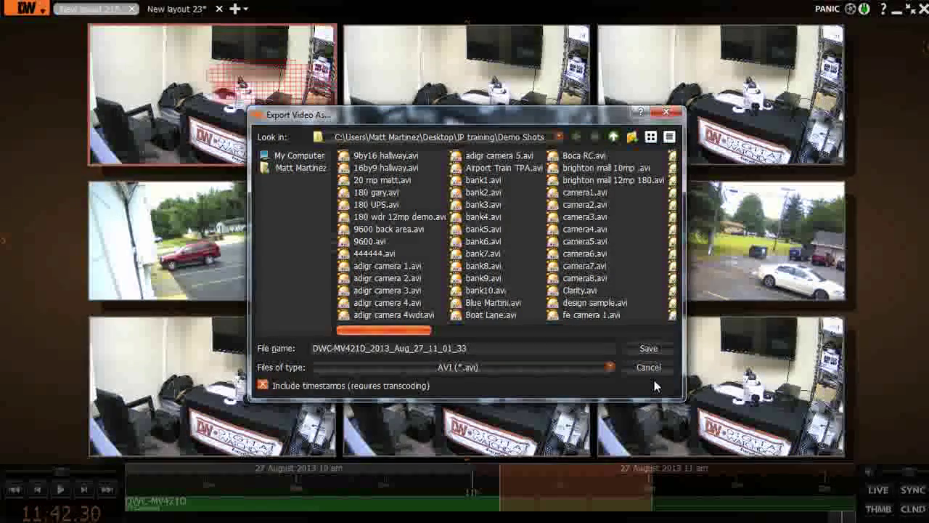
# Cancel the Export Video As dialog and bring up the DW main application menu
pyautogui.click(647, 365)
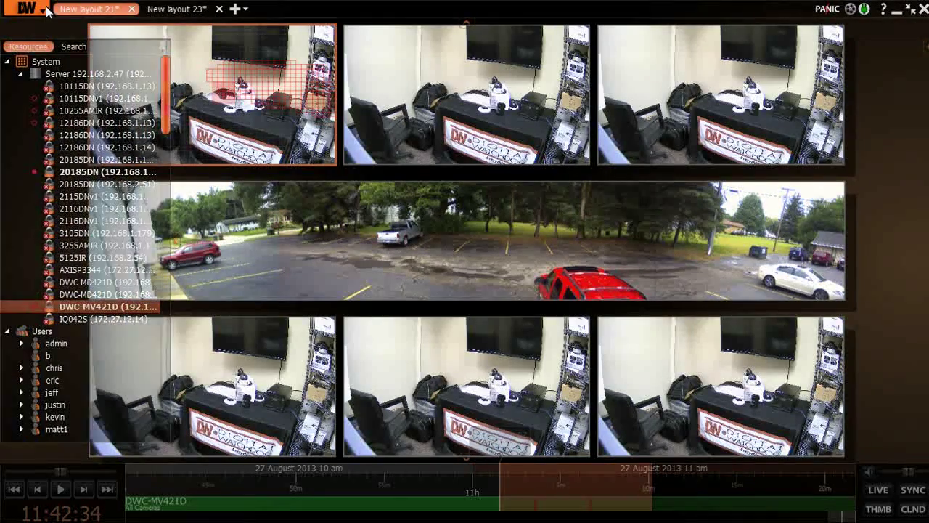
pyautogui.click(15, 9)
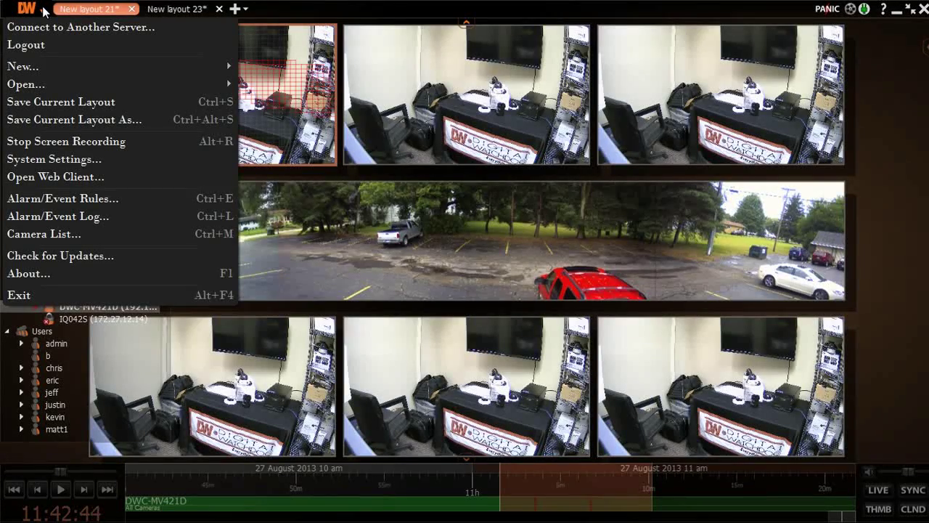
pyautogui.moveTo(142, 168)
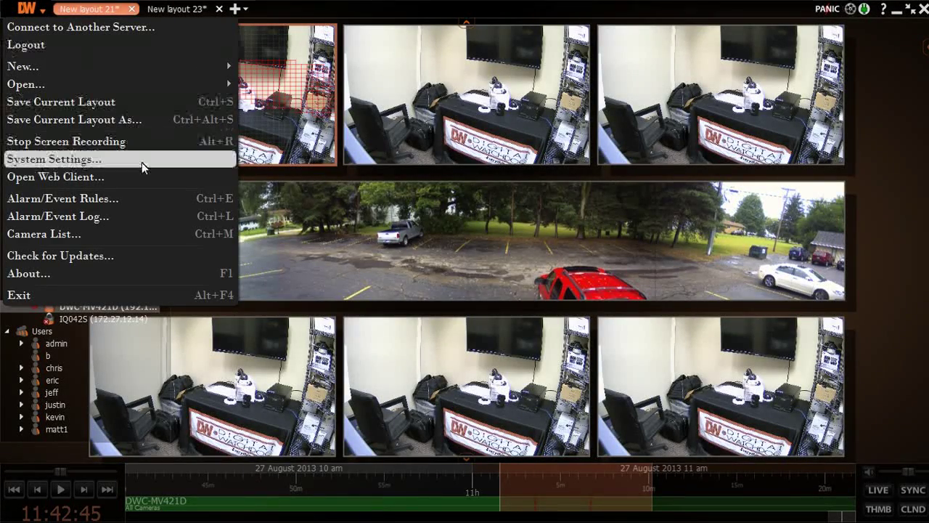